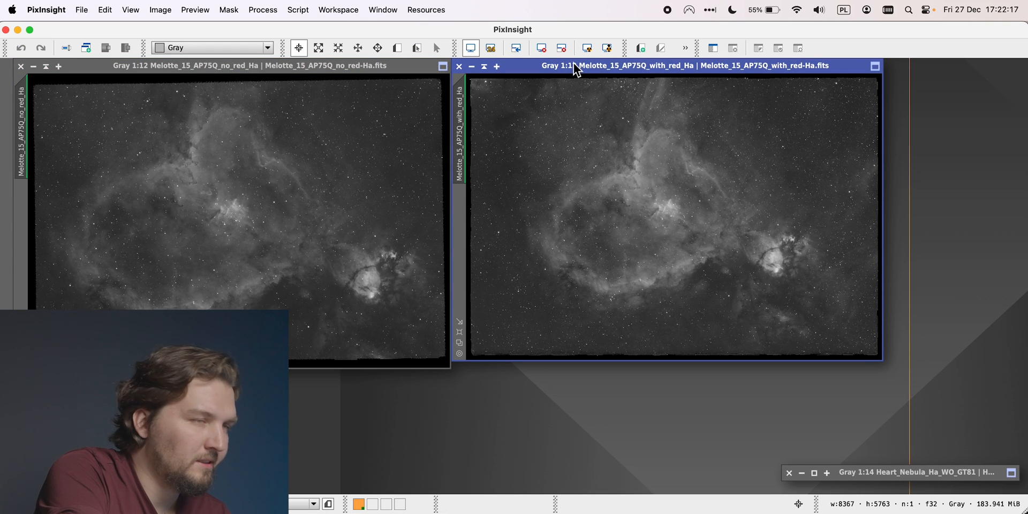
{"action": "mouse_move", "coordinate": [631, 63]}
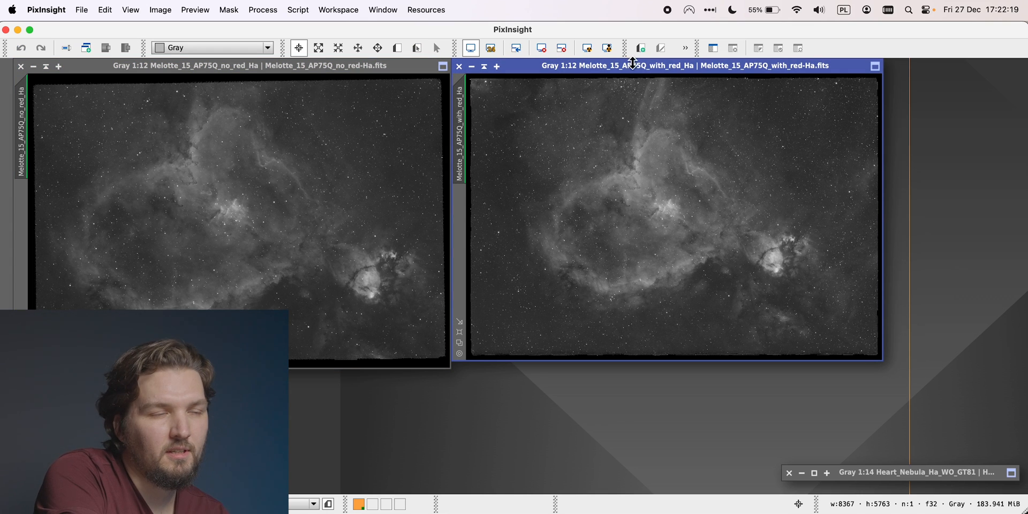
{"action": "mouse_move", "coordinate": [709, 69]}
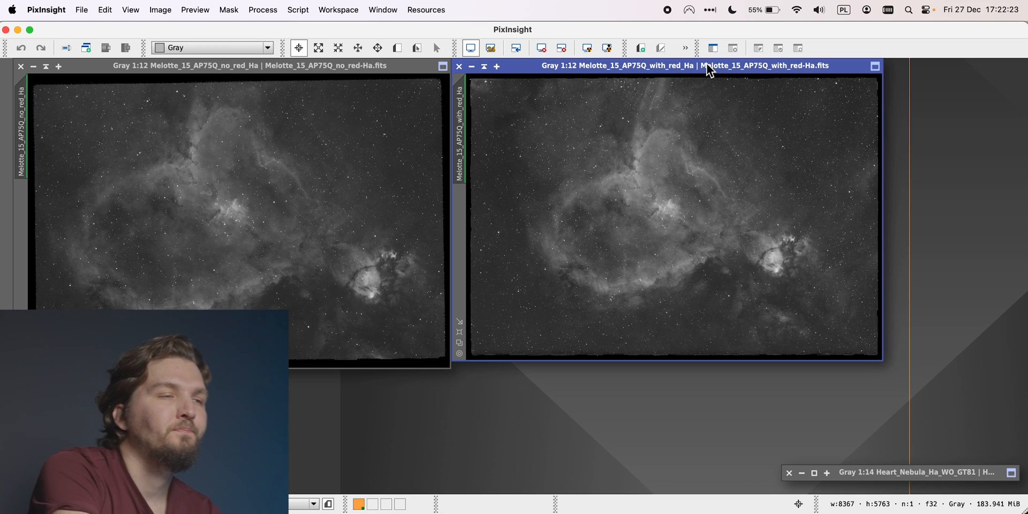
{"action": "mouse_move", "coordinate": [683, 213]}
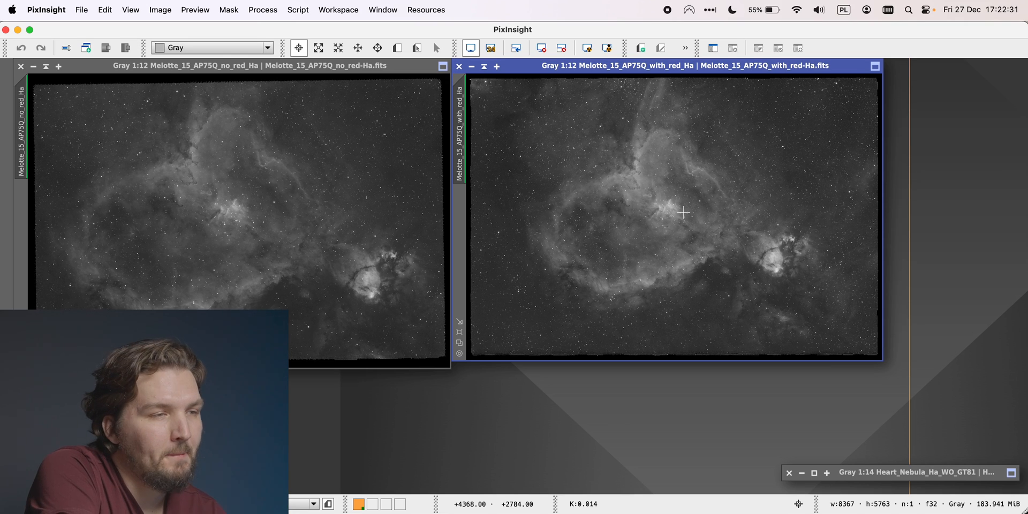
- Restore the minimized Heart_Nebula_Ha_WO_GT81 image window beside the two Melotte_15 images
{"action": "left_click", "coordinate": [236, 65]}
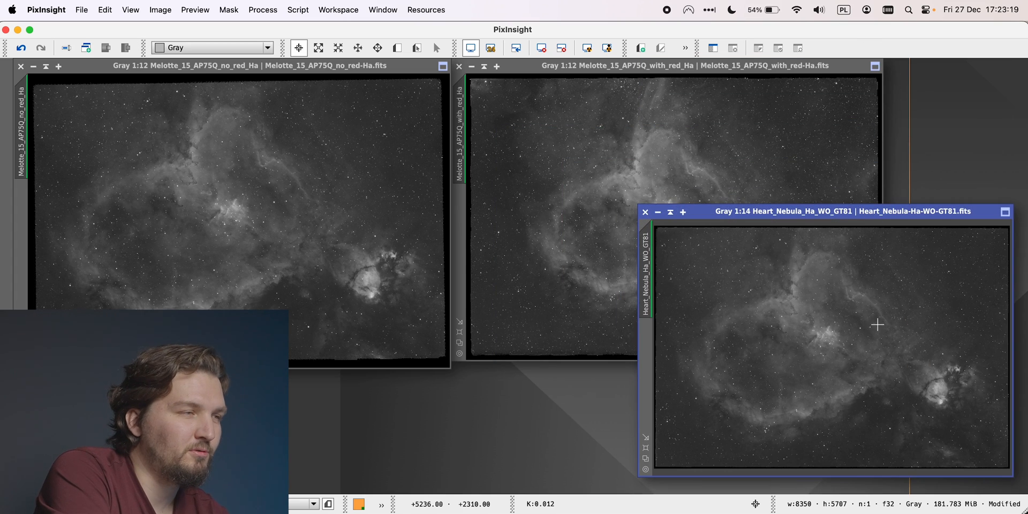
{"action": "mouse_move", "coordinate": [829, 176]}
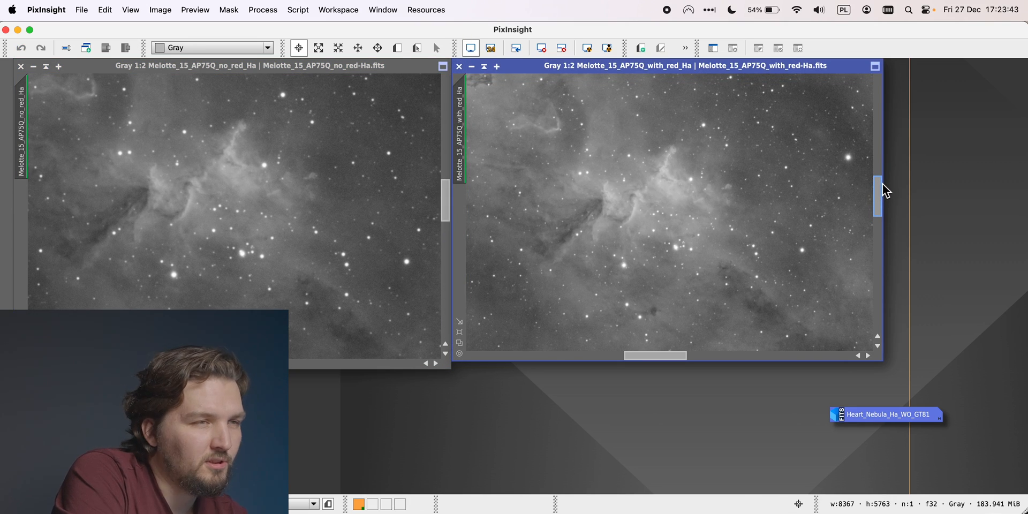
{"action": "mouse_move", "coordinate": [561, 230]}
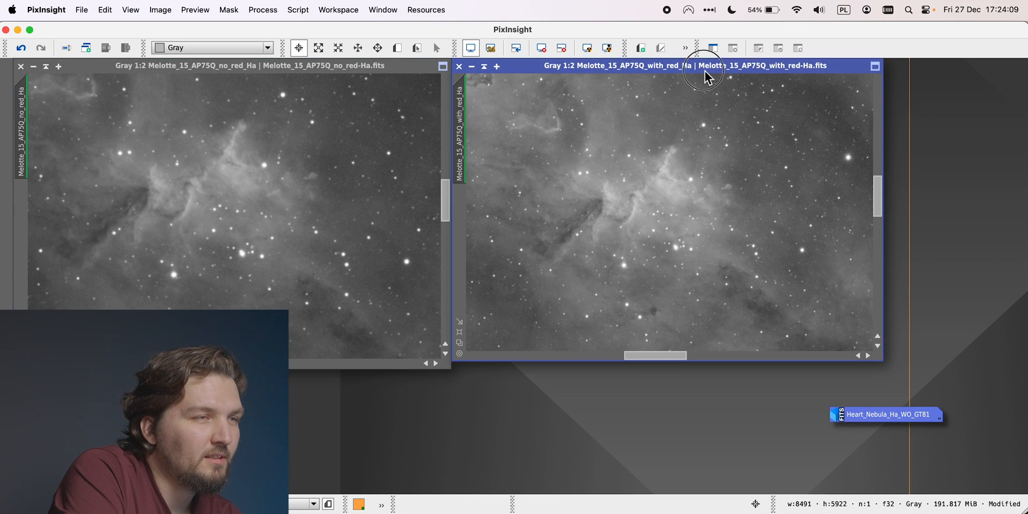
{"action": "mouse_move", "coordinate": [878, 193]}
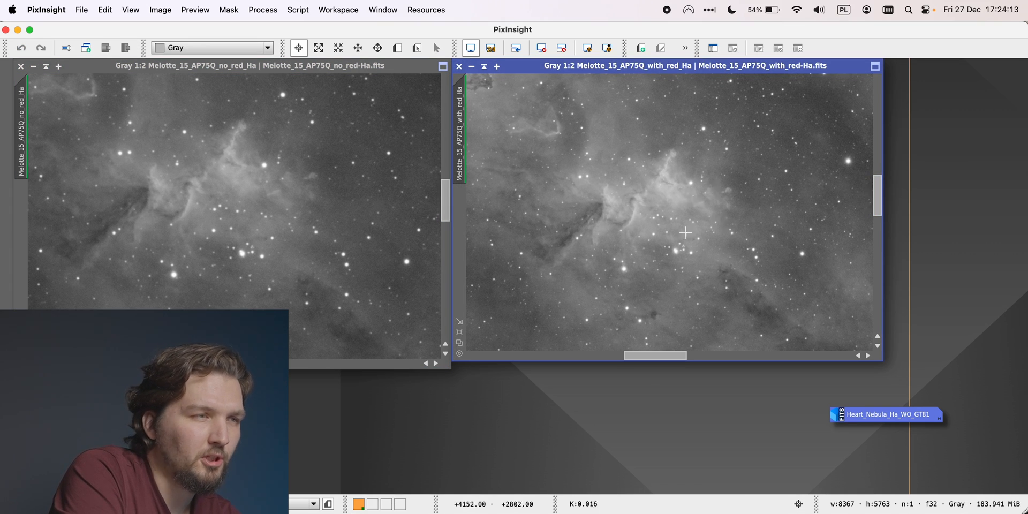
{"action": "mouse_move", "coordinate": [703, 128]}
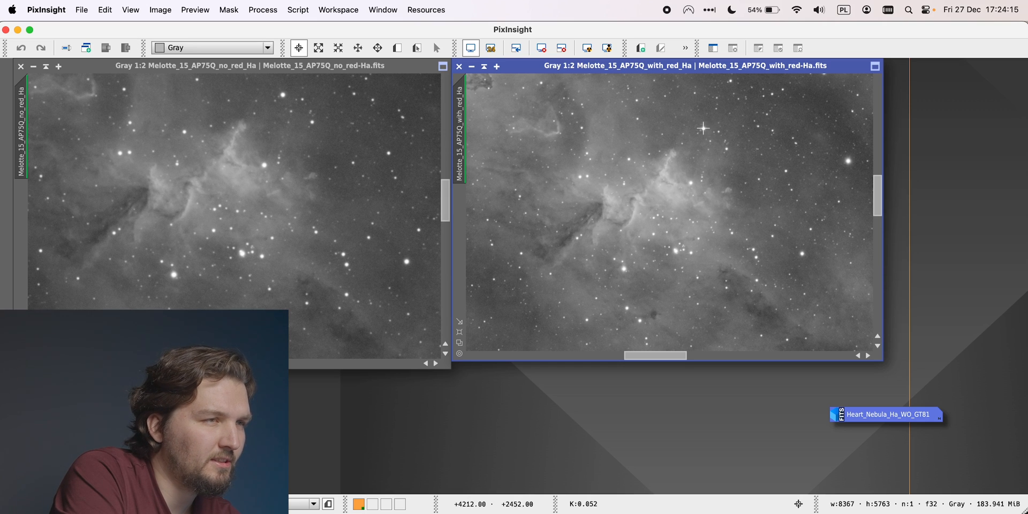
{"action": "mouse_move", "coordinate": [282, 95]}
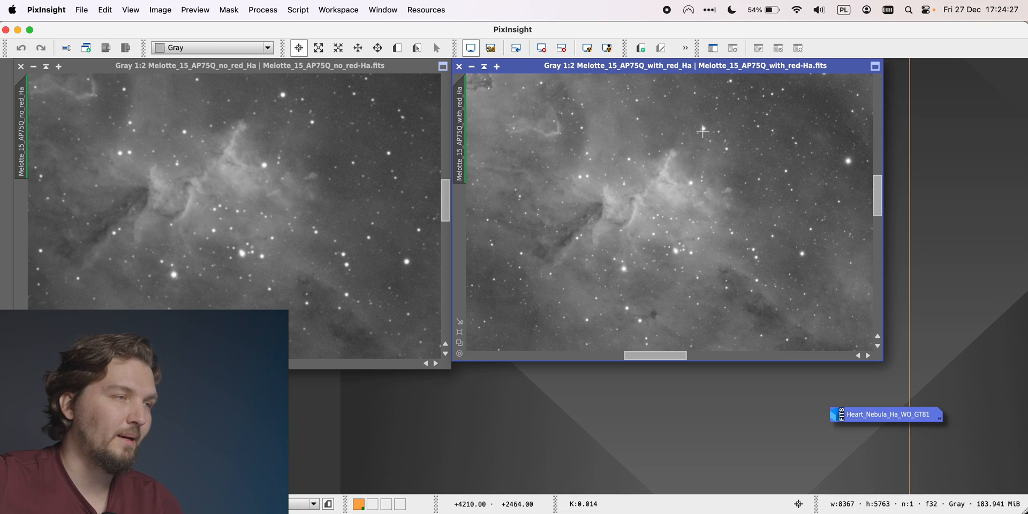
{"action": "mouse_move", "coordinate": [452, 204]}
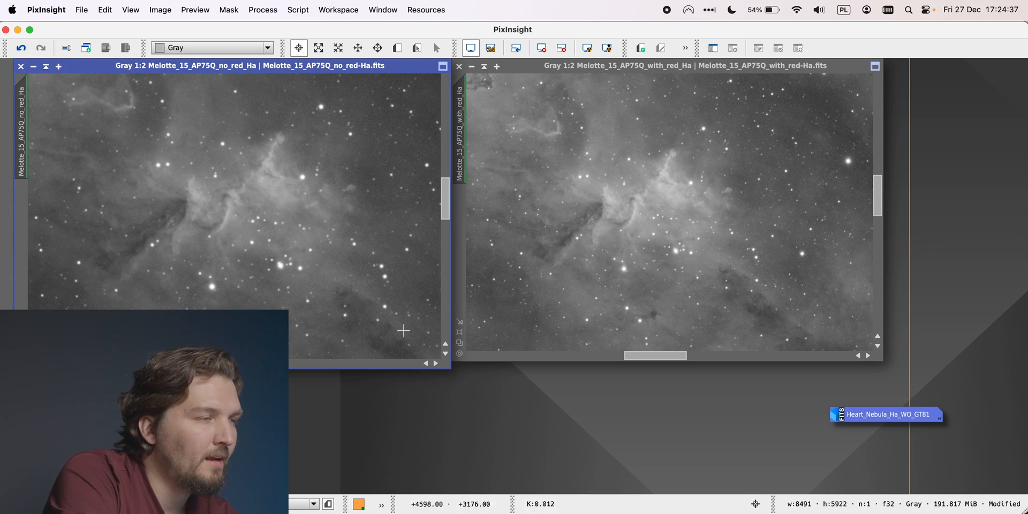
{"action": "mouse_move", "coordinate": [327, 221]}
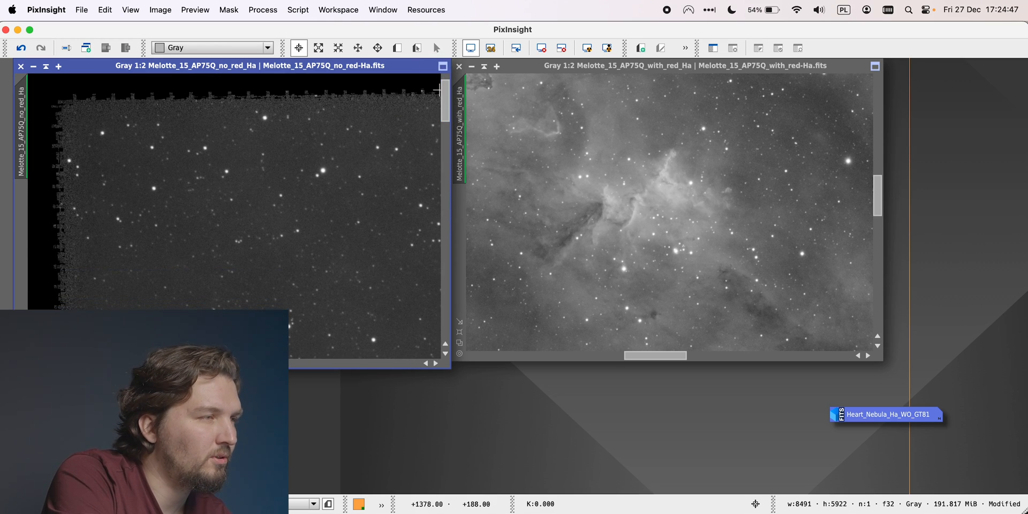
{"action": "mouse_move", "coordinate": [92, 306]}
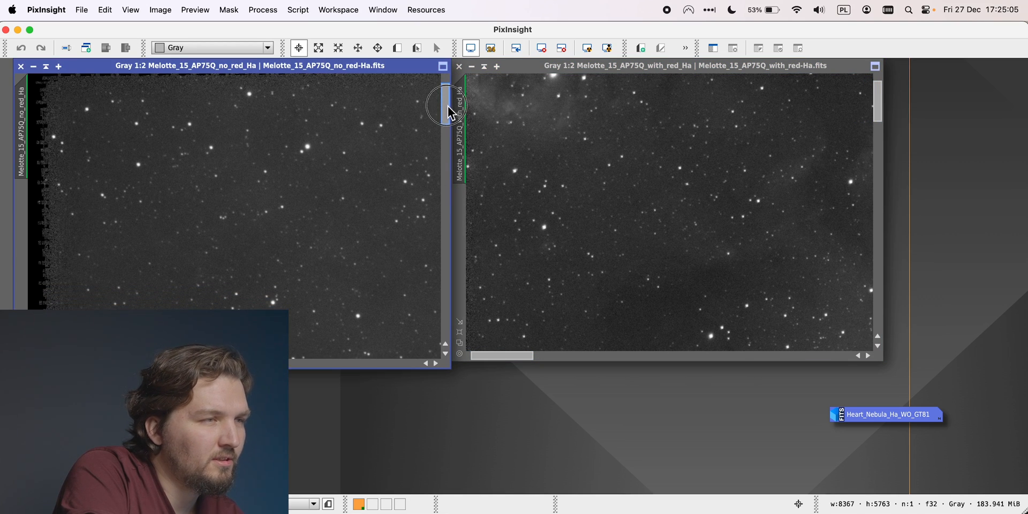
{"action": "mouse_move", "coordinate": [573, 155]}
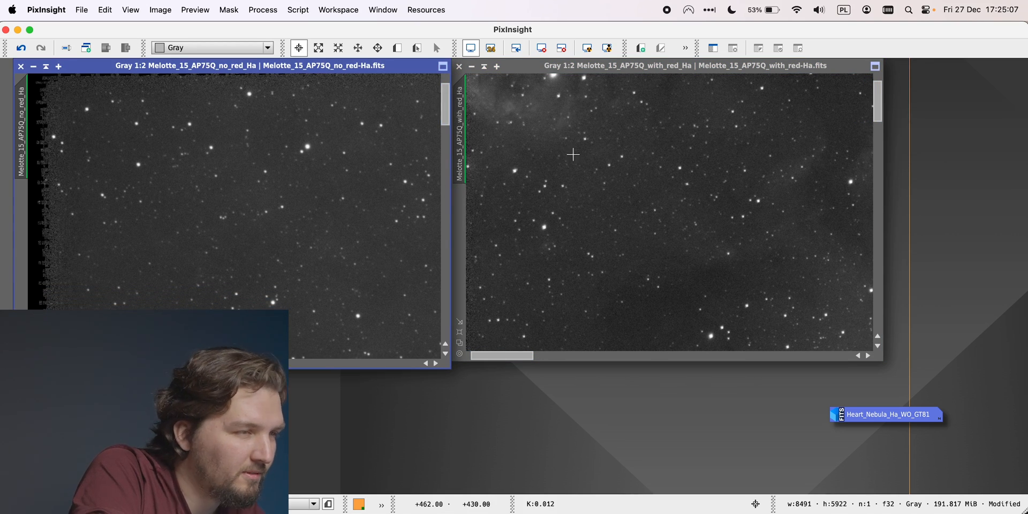
{"action": "mouse_move", "coordinate": [652, 180]}
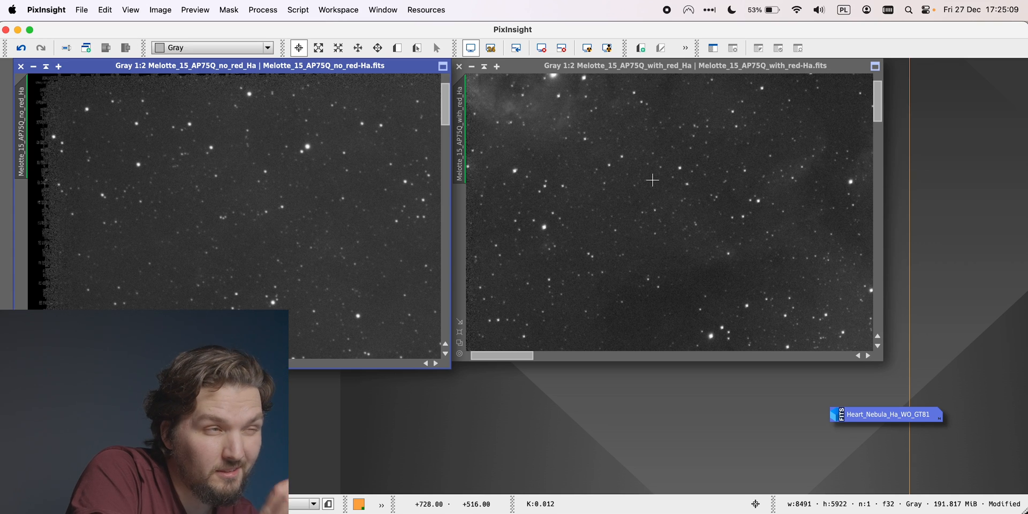
{"action": "mouse_move", "coordinate": [638, 180]}
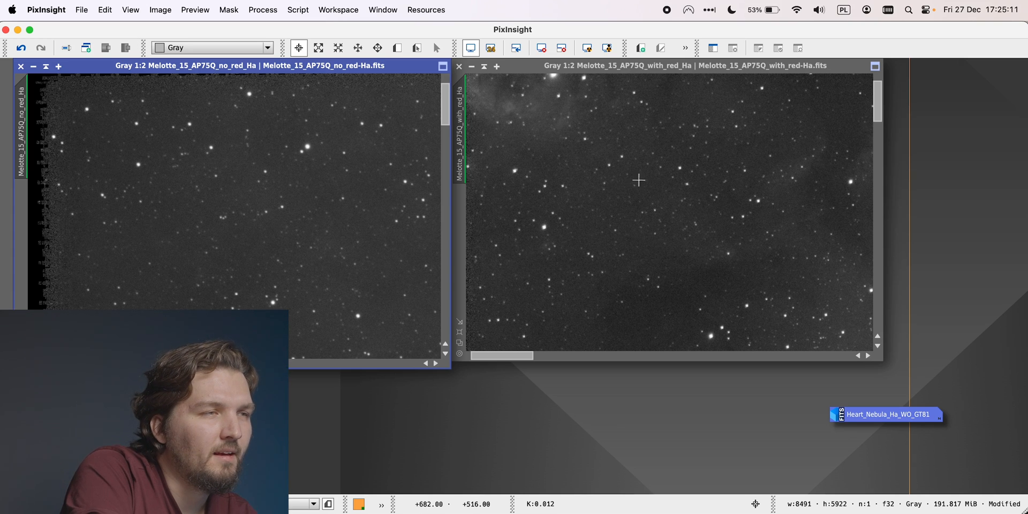
{"action": "mouse_move", "coordinate": [208, 177]}
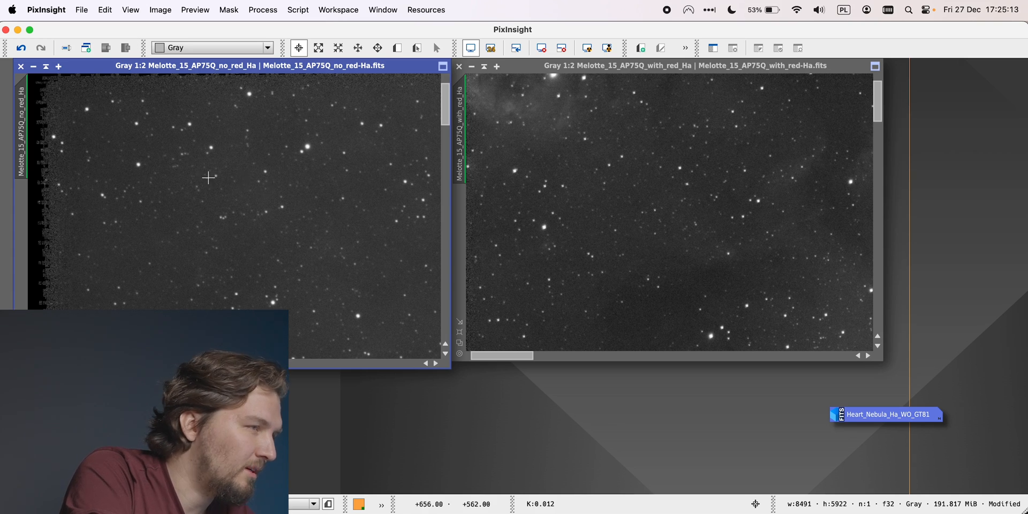
{"action": "mouse_move", "coordinate": [367, 142]}
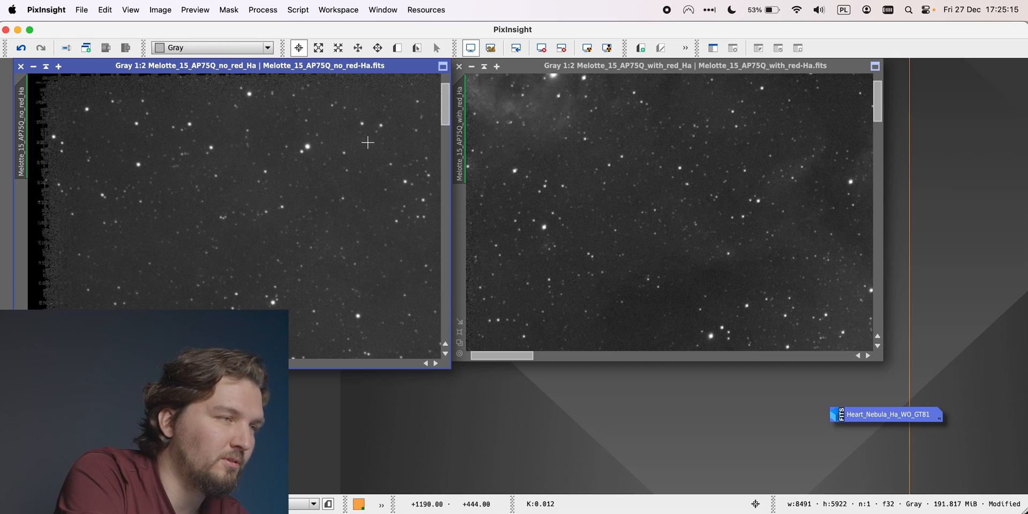
{"action": "mouse_move", "coordinate": [435, 122]}
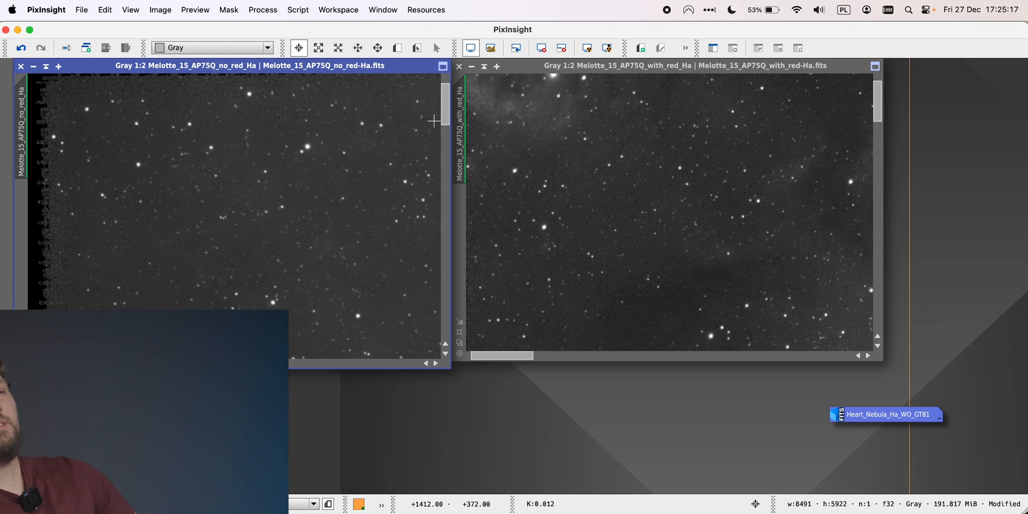
{"action": "mouse_move", "coordinate": [450, 111]}
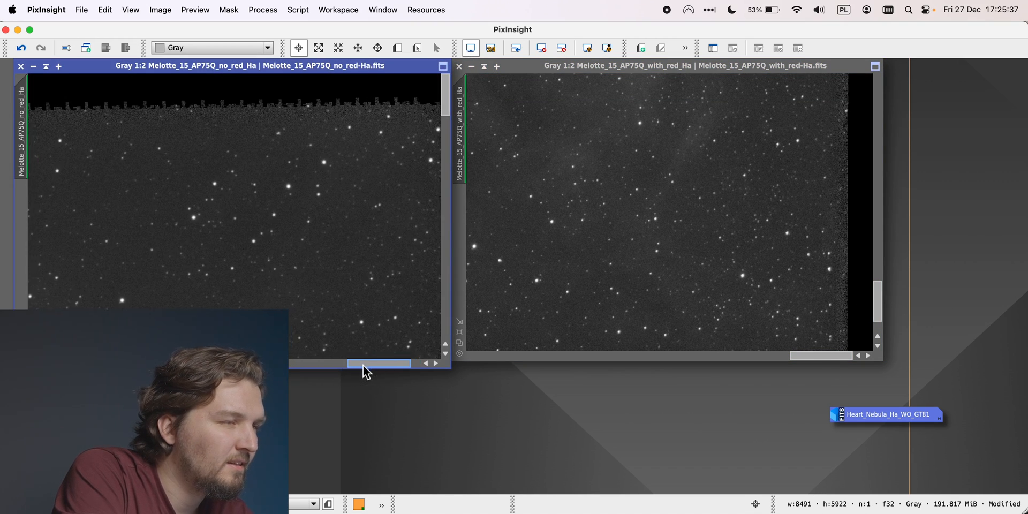
- Scroll the no_red_Ha window fully right so both Melotte_15 views show the top-right corner
{"action": "left_click_drag", "start_coordinate": [379, 363], "coordinate": [348, 363]}
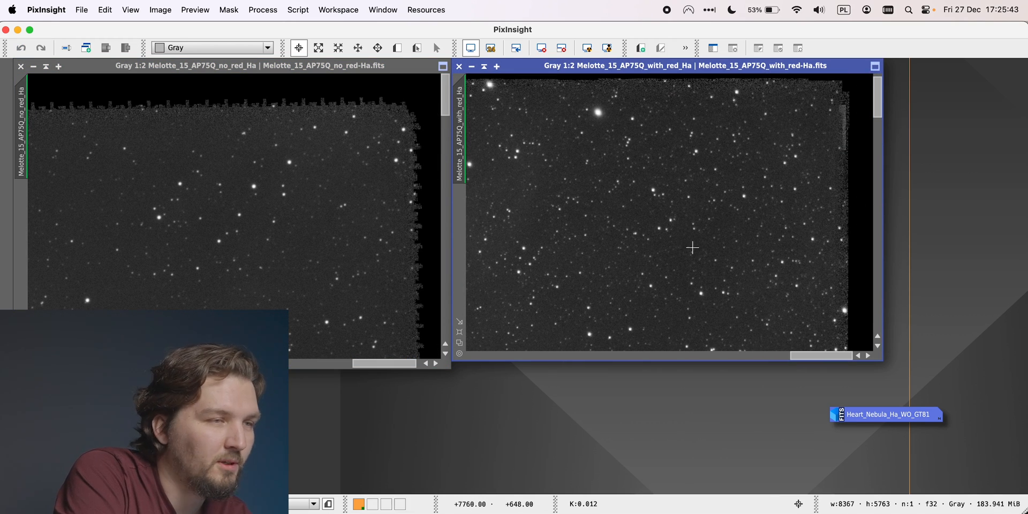
{"action": "mouse_move", "coordinate": [860, 402]}
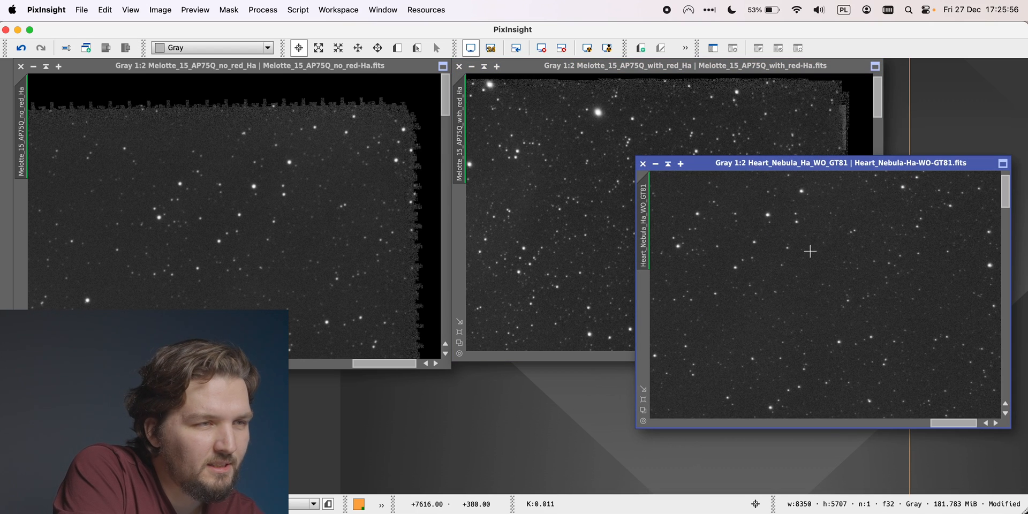
{"action": "mouse_move", "coordinate": [765, 224]}
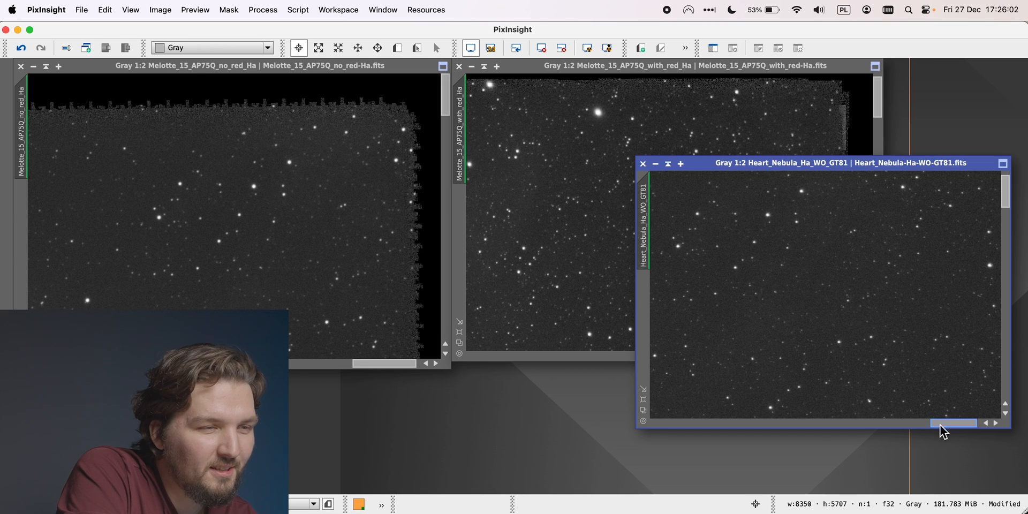
- Scroll the GT81 image at 1:2 across its corners and settle on the nebula core
{"action": "left_click_drag", "start_coordinate": [952, 423], "coordinate": [670, 423]}
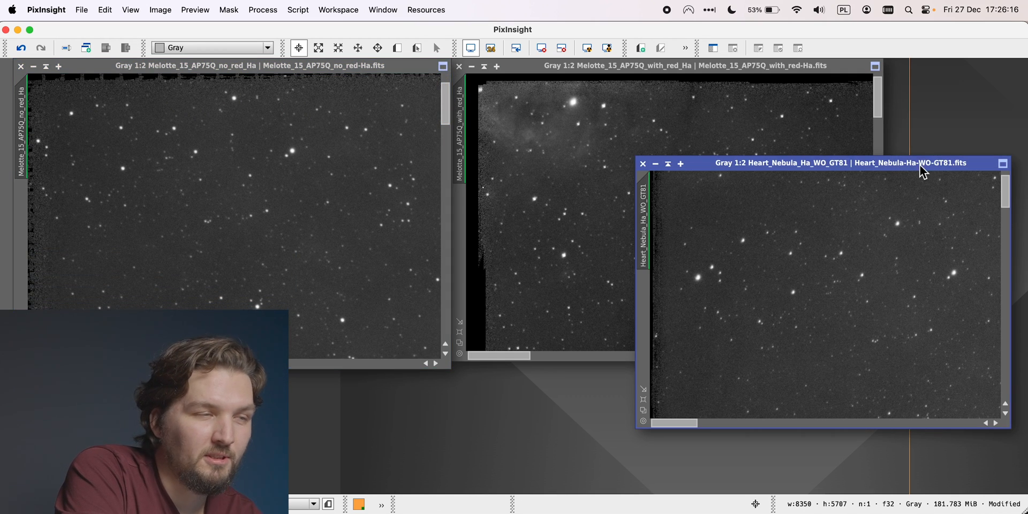
{"action": "mouse_move", "coordinate": [908, 291]}
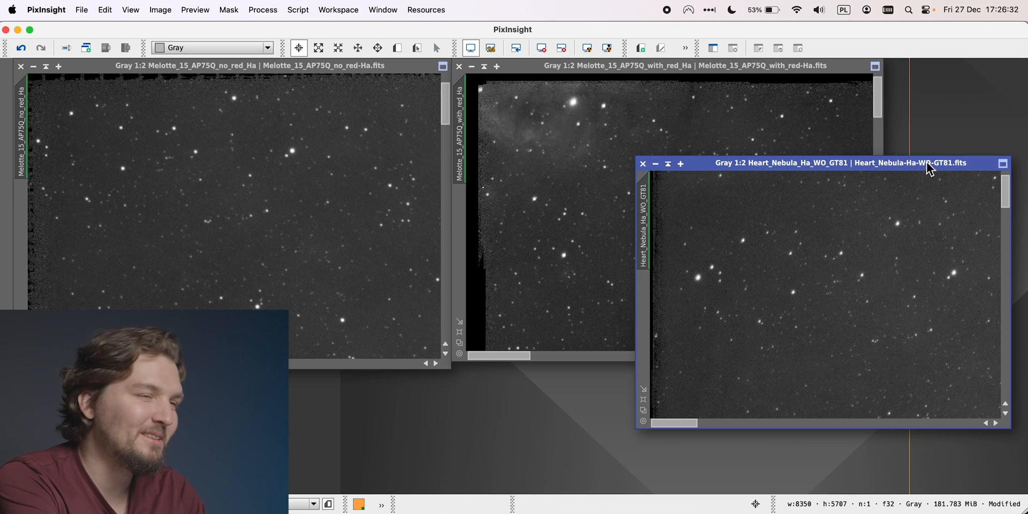
{"action": "mouse_move", "coordinate": [686, 414]}
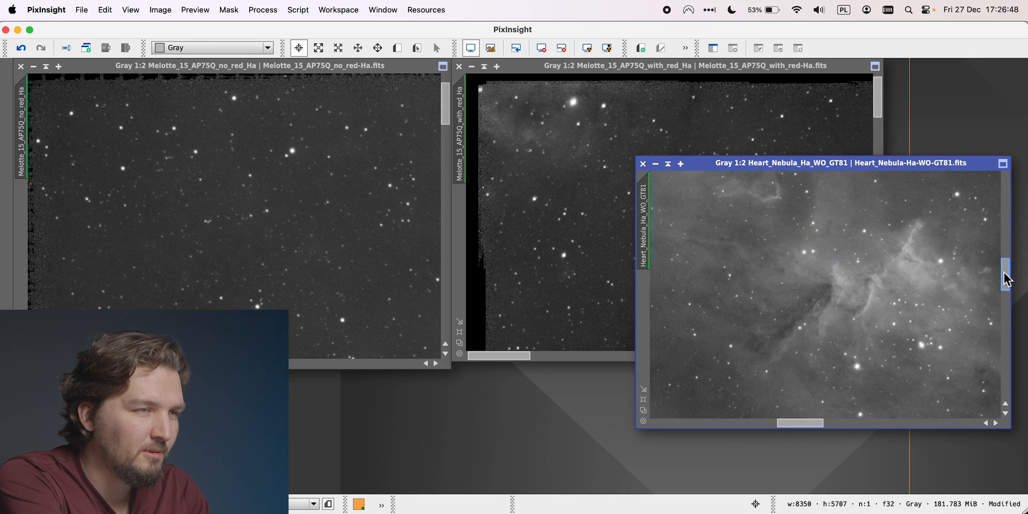
- Centre both Melotte_15 views and place the GT81 window between them on the same nebula region
{"action": "scroll", "scroll_direction": "down", "scroll_amount": 3}
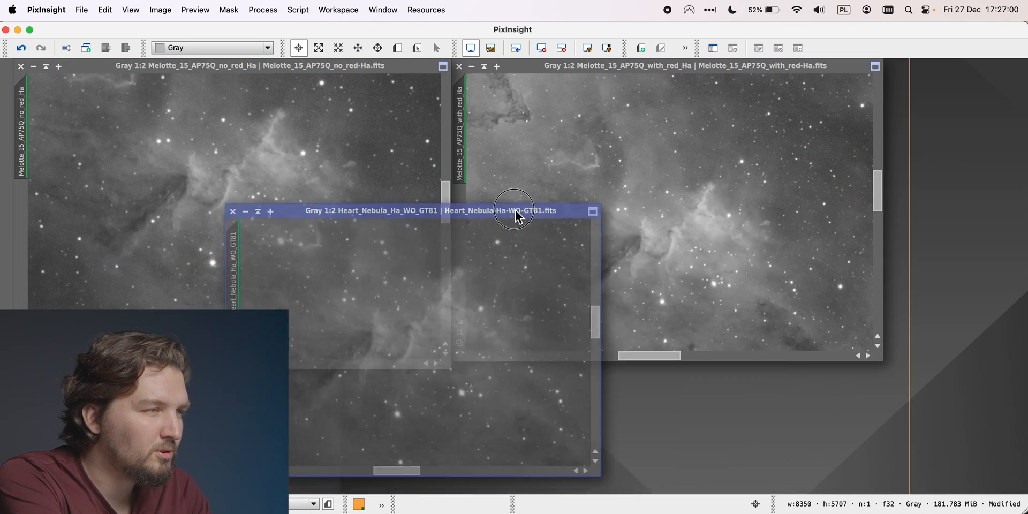
{"action": "left_click_drag", "start_coordinate": [514, 211], "coordinate": [488, 205]}
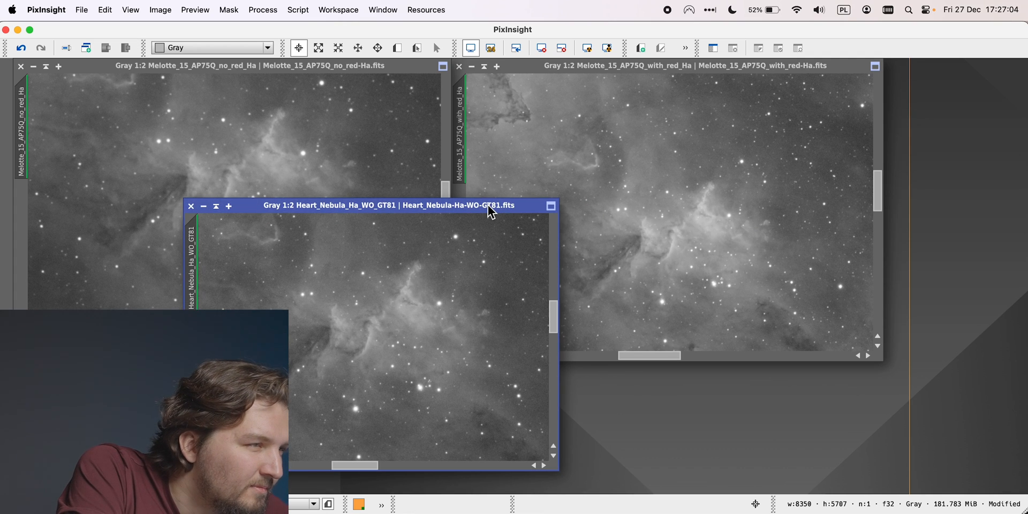
{"action": "mouse_move", "coordinate": [686, 79]}
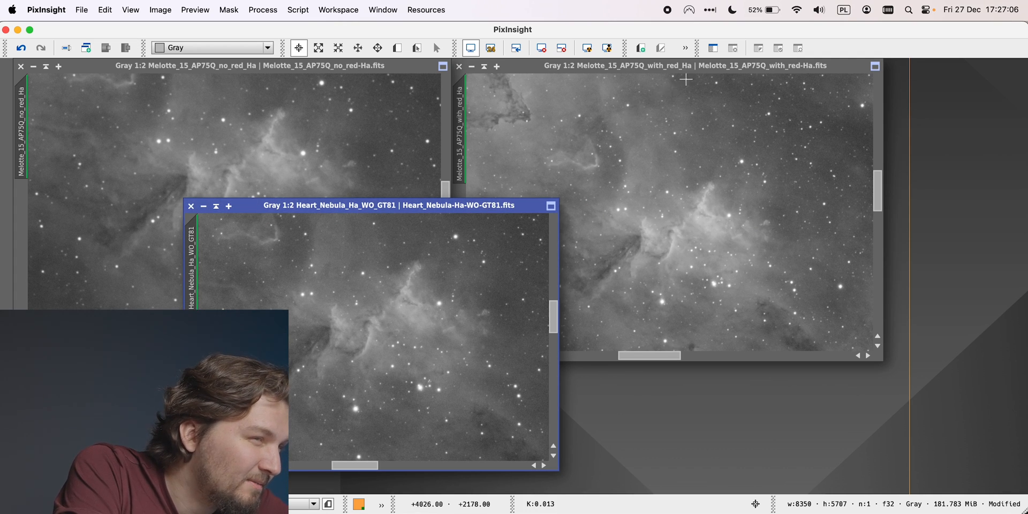